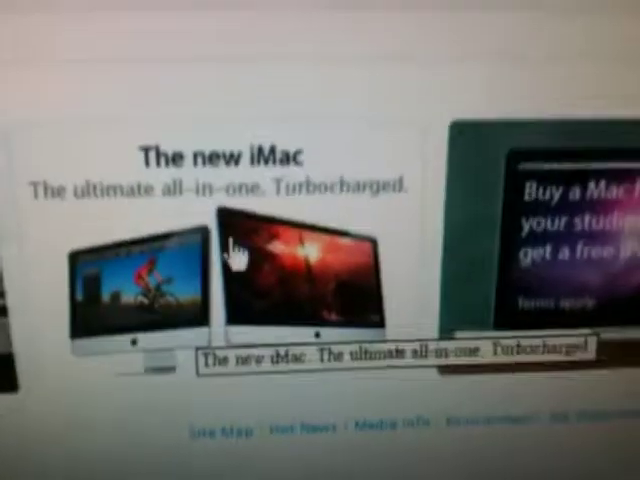
scroll("down", 3)
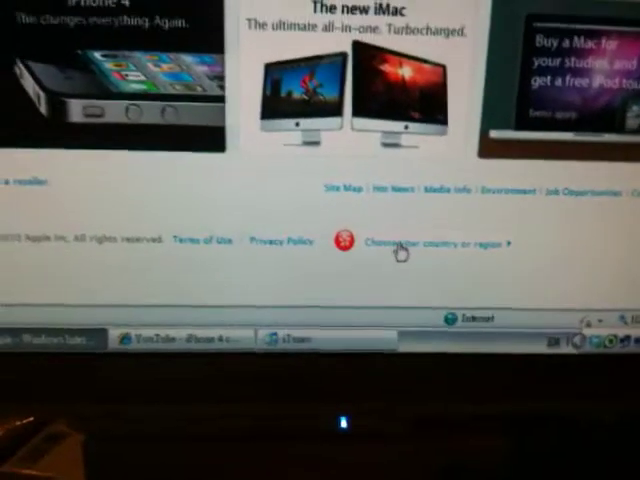